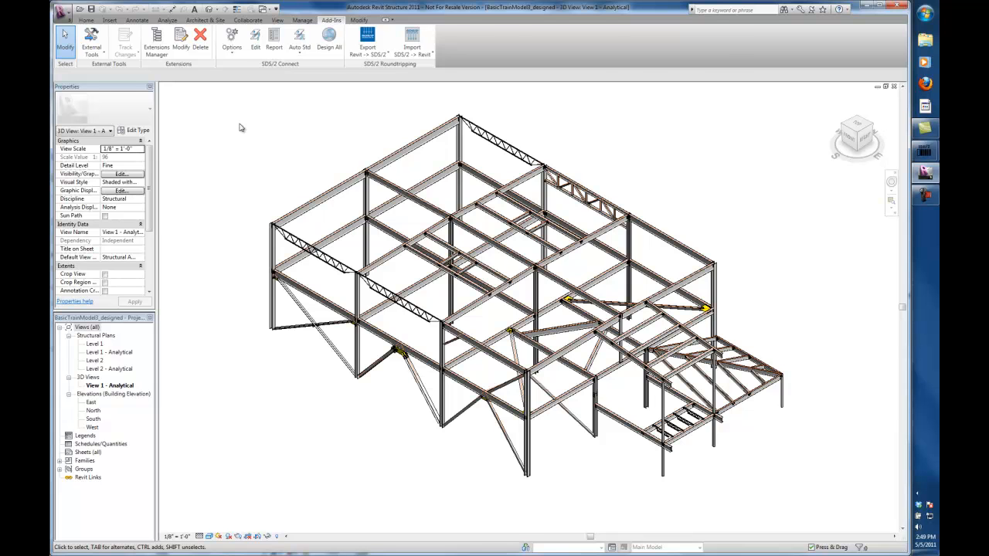
Step: Zoom in on the beam-to-column joint to inspect its bolted yellow connection plates
{"action": "left_click", "coordinate": [86, 21]}
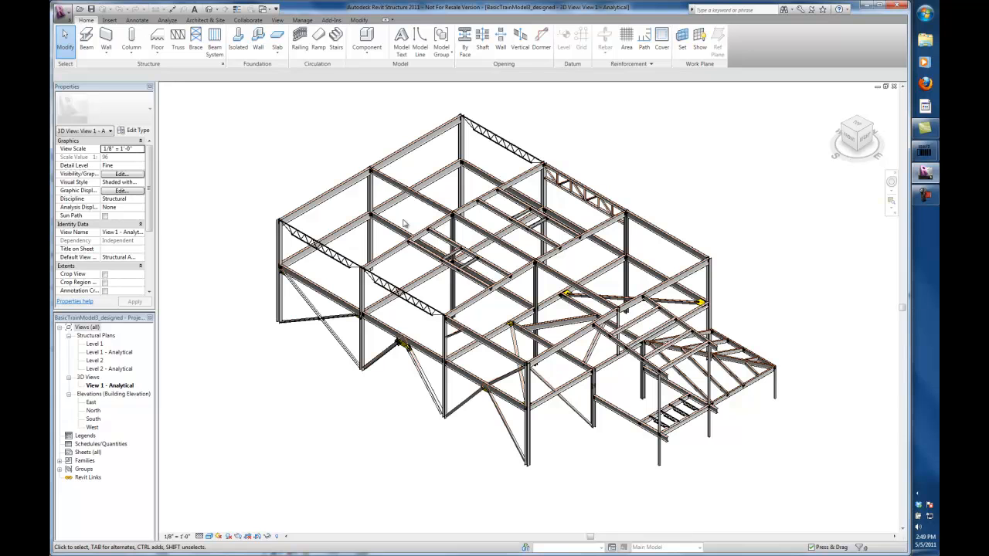
{"action": "scroll", "scroll_direction": "up", "scroll_amount": 3}
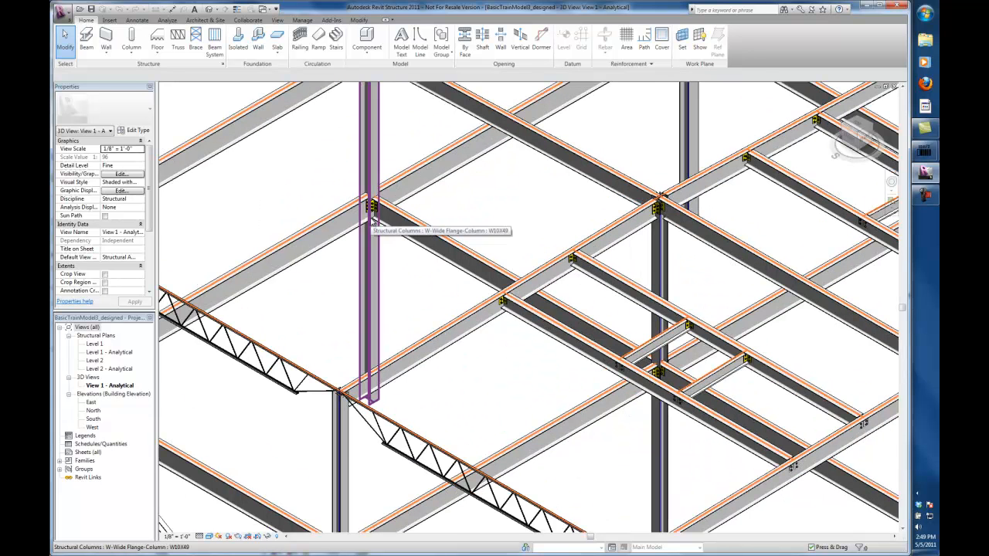
{"action": "scroll", "scroll_direction": "up", "scroll_amount": 3}
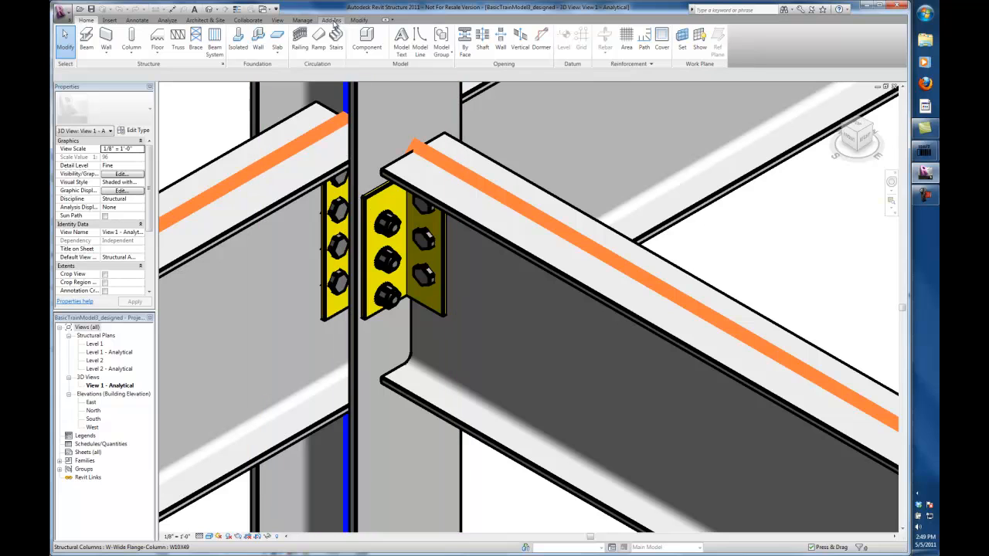
Step: Change the beam end connection to a Shear type via SDS2 Connect Edit, giving a three-bolt plate
{"action": "left_click", "coordinate": [331, 18]}
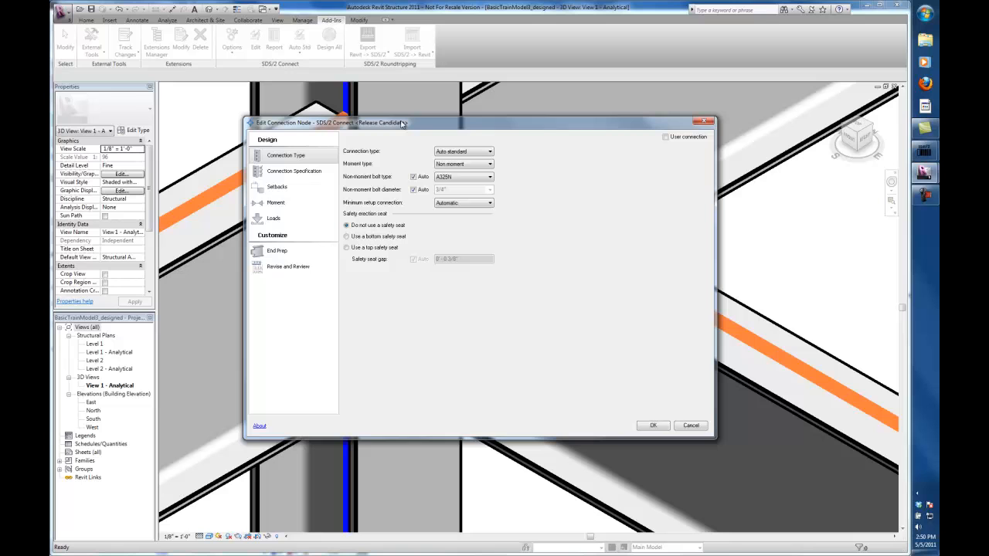
{"action": "left_click", "coordinate": [488, 151]}
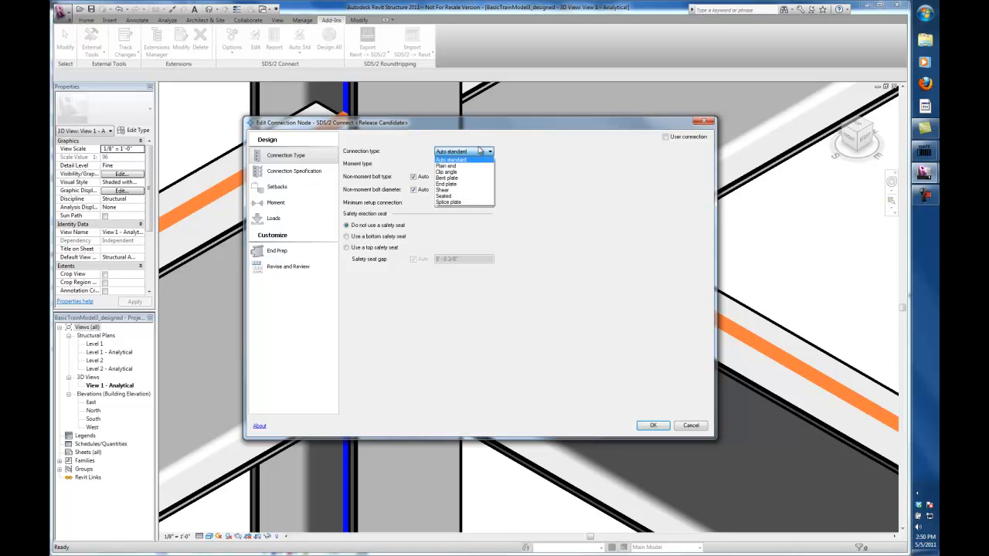
{"action": "mouse_move", "coordinate": [479, 131]}
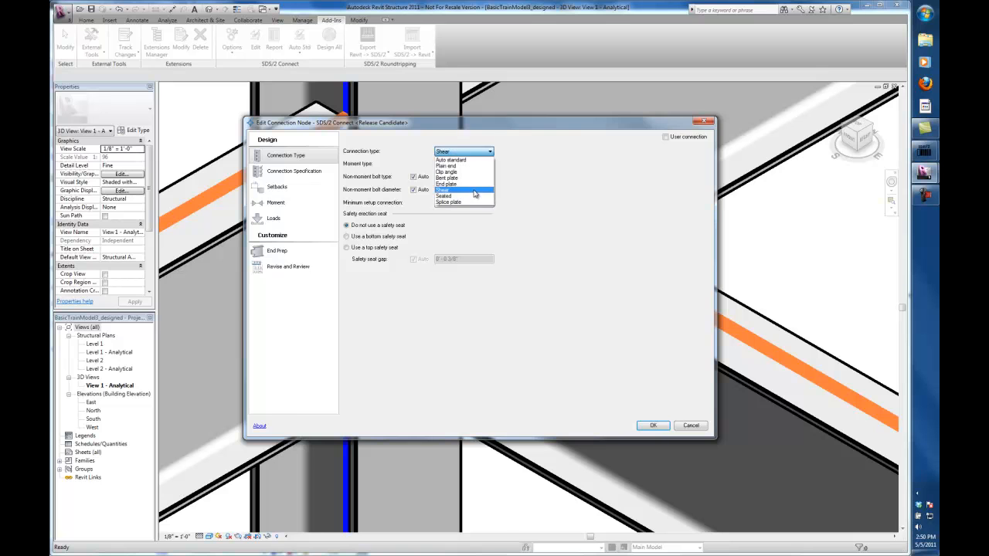
{"action": "left_click", "coordinate": [652, 426]}
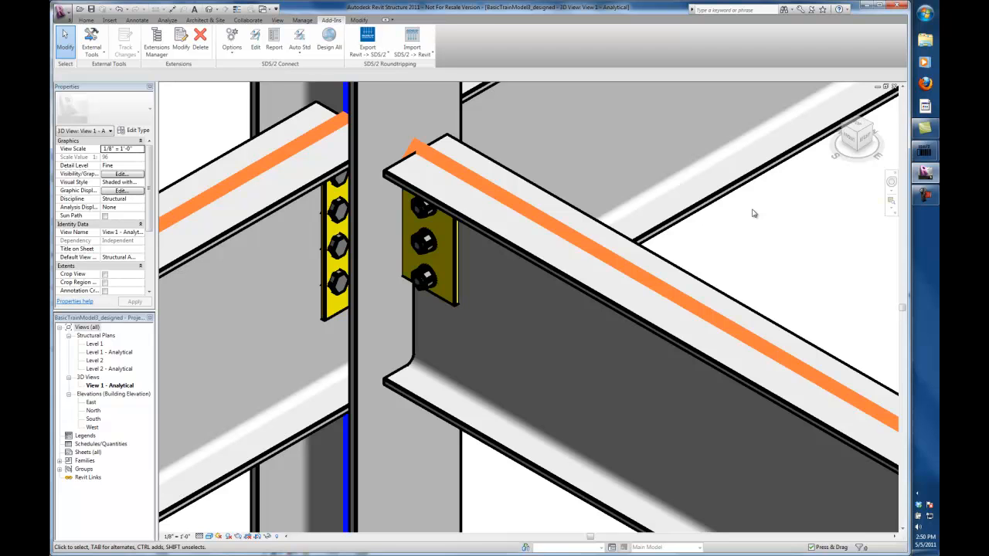
{"action": "mouse_move", "coordinate": [507, 139]}
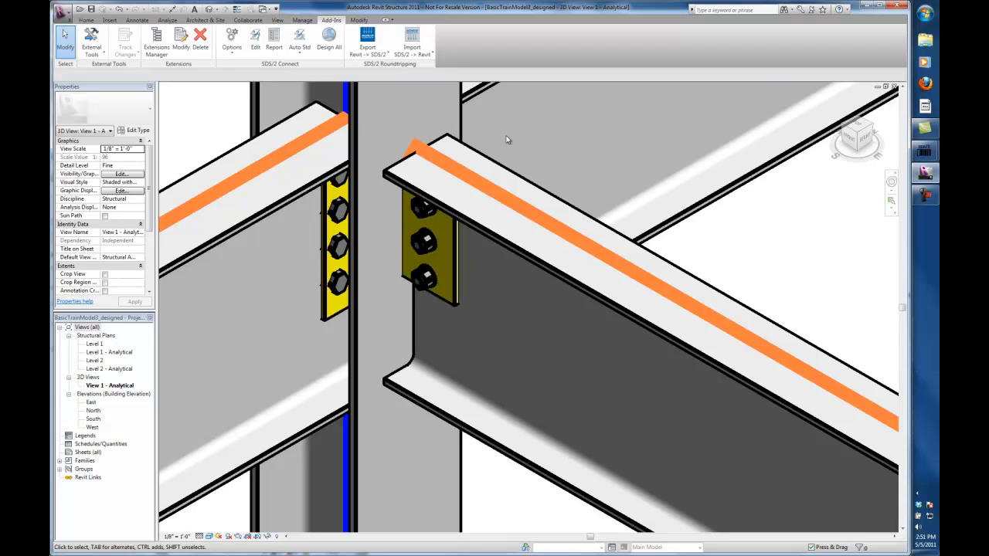
{"action": "mouse_move", "coordinate": [275, 39]}
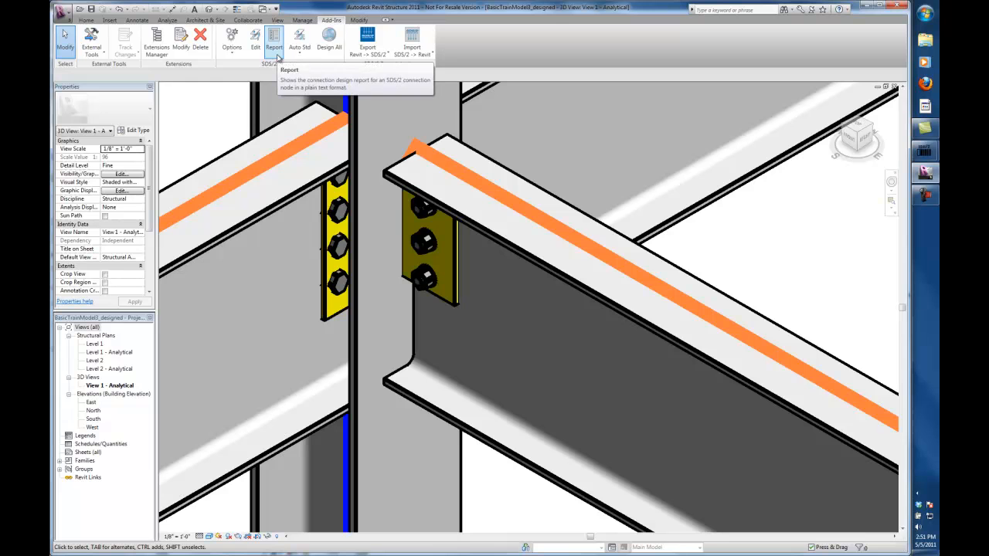
Step: Review the Connection Design Report down to its allowable strength and load ratio summary
{"action": "left_click", "coordinate": [431, 278]}
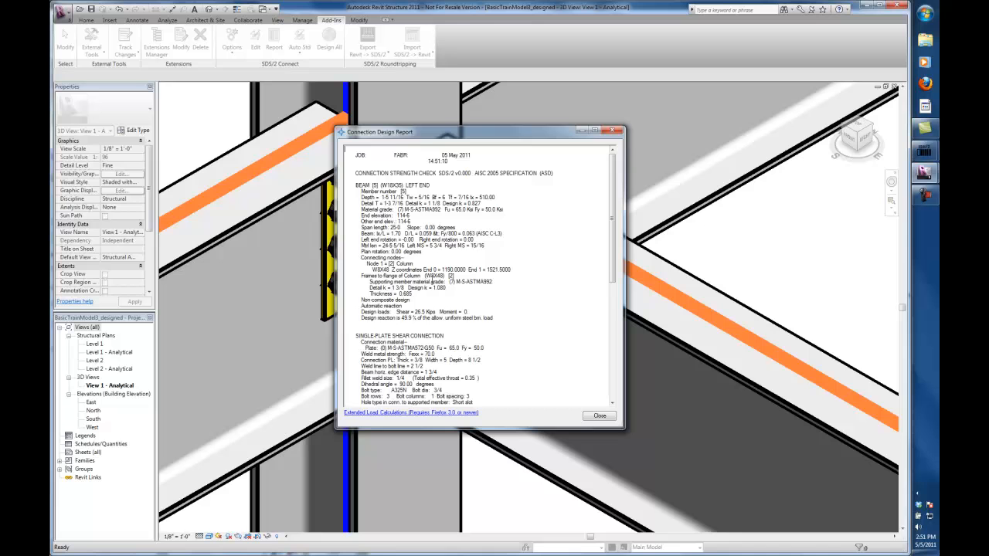
{"action": "mouse_move", "coordinate": [595, 251]}
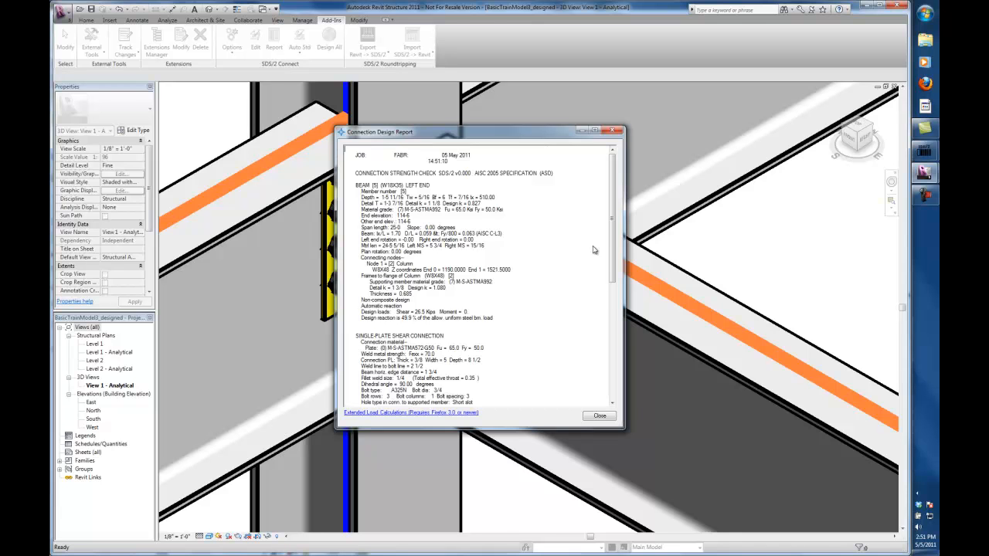
{"action": "scroll", "scroll_direction": "down", "scroll_amount": 3}
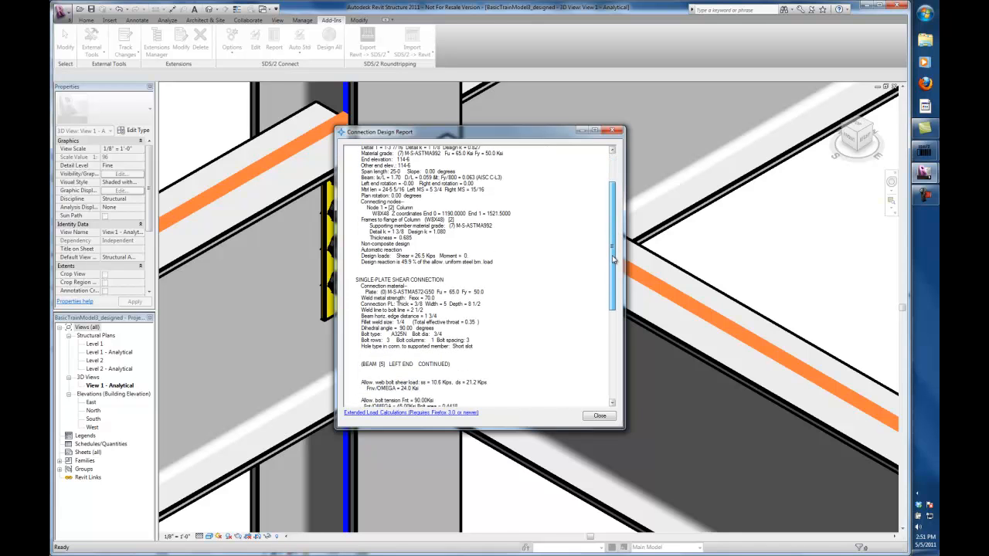
{"action": "scroll", "scroll_direction": "down", "scroll_amount": 3}
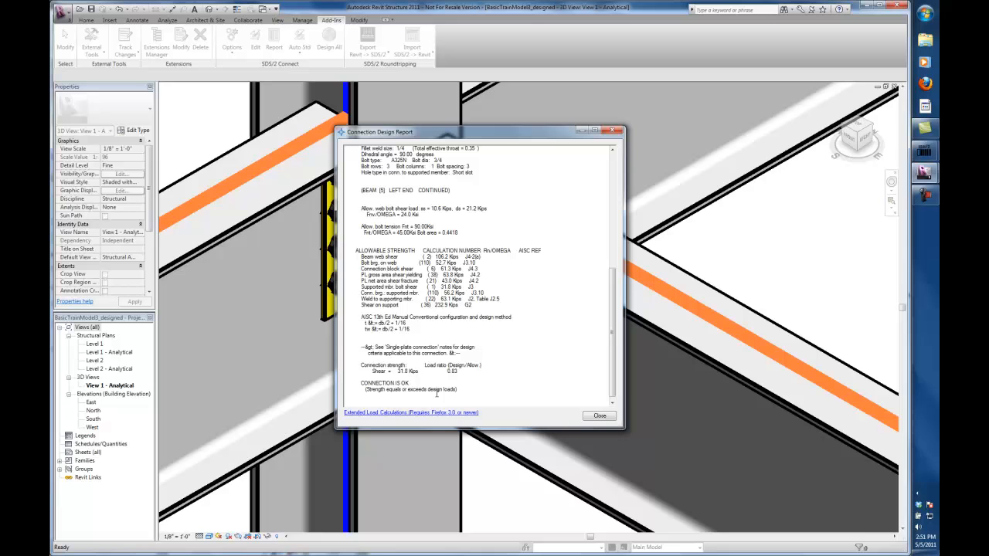
{"action": "mouse_move", "coordinate": [411, 420]}
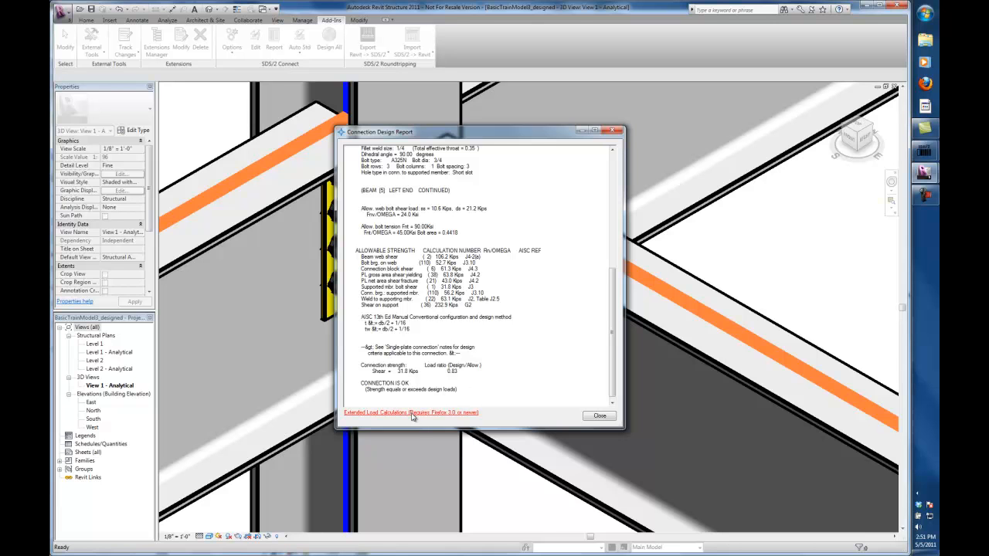
Step: Review the Extended Load Calculations page in the browser and return to the Revit joint view
{"action": "left_click", "coordinate": [411, 411]}
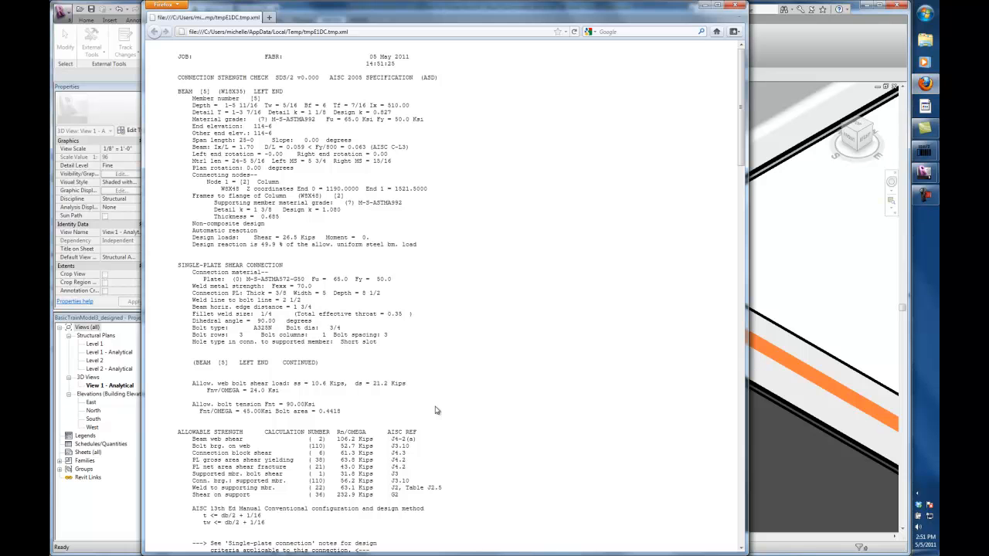
{"action": "scroll", "scroll_direction": "down", "scroll_amount": 3}
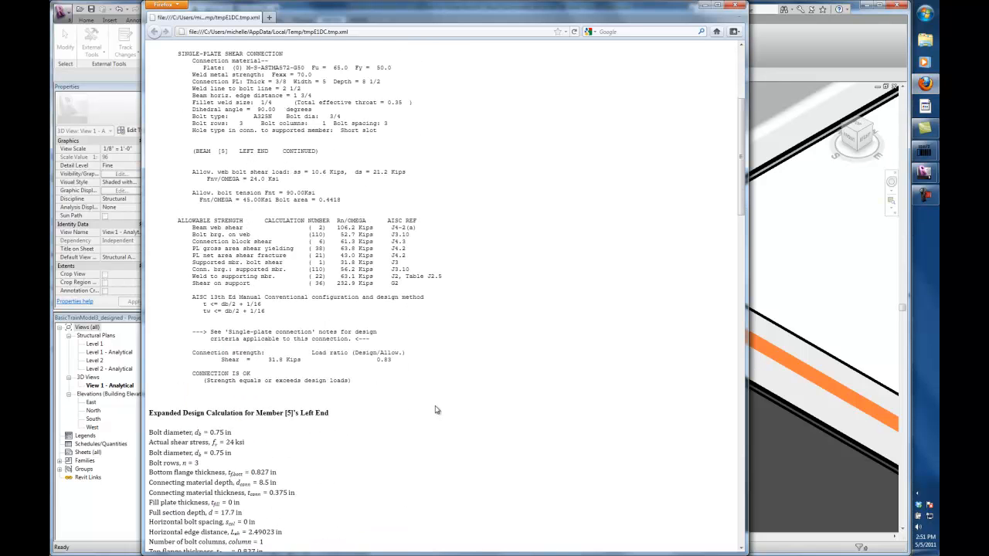
{"action": "scroll", "scroll_direction": "down", "scroll_amount": 3}
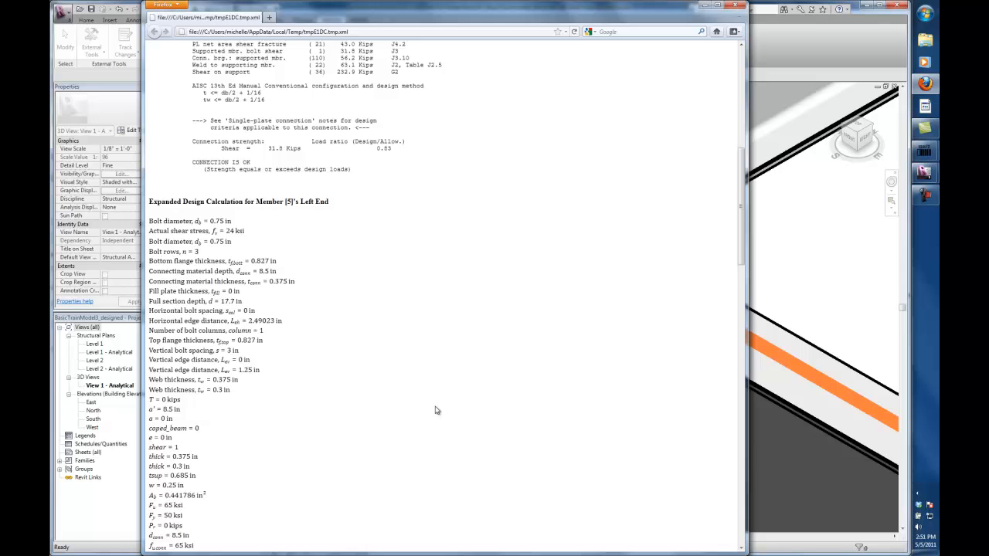
{"action": "scroll", "scroll_direction": "down", "scroll_amount": 3}
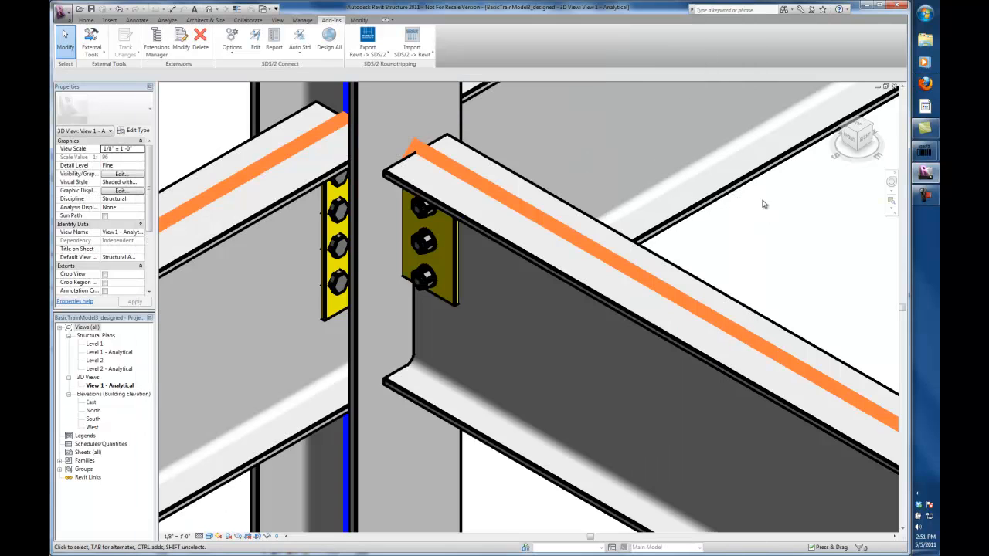
{"action": "mouse_move", "coordinate": [541, 316]}
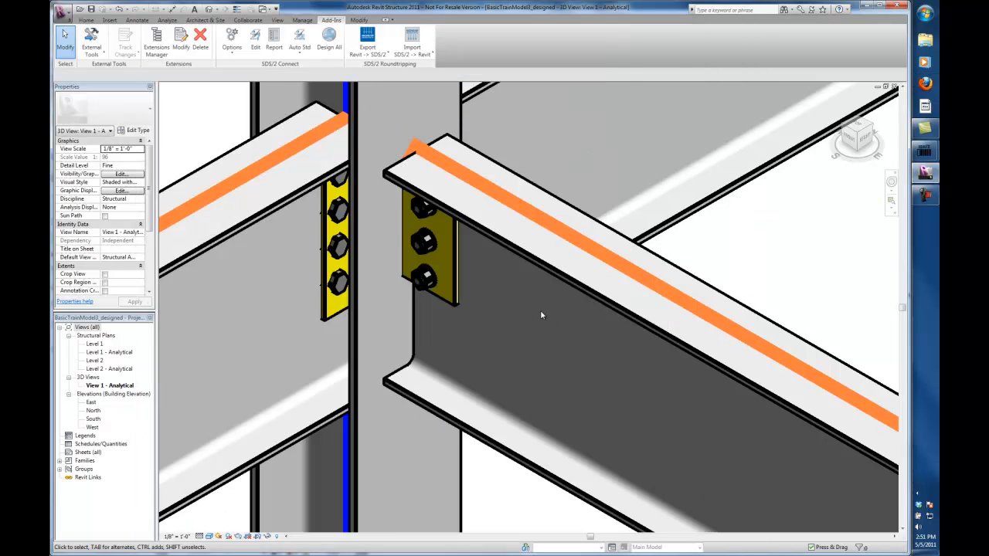
Step: Set Moment type to Bolted moment with a manual (non-Auto) moment load and apply it to the joint
{"action": "left_click", "coordinate": [430, 240]}
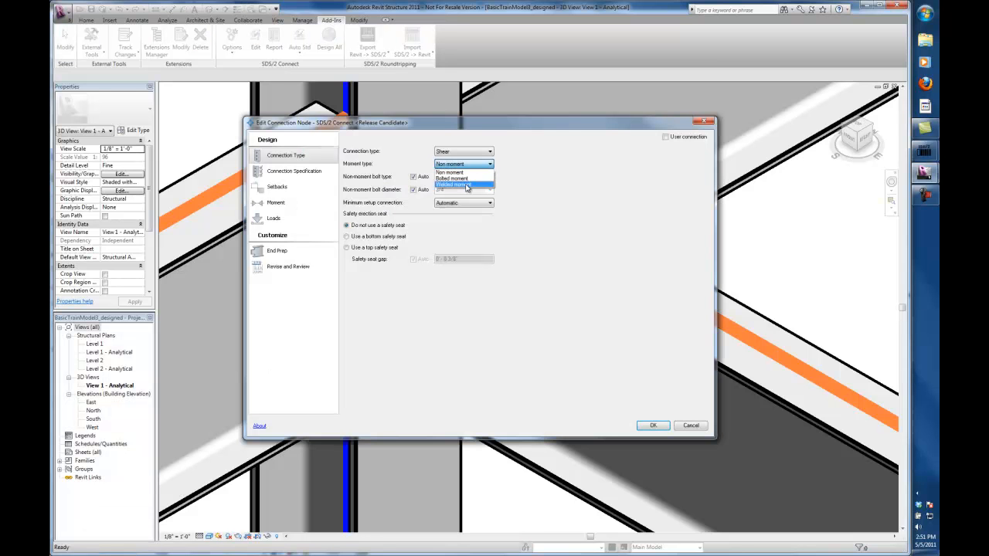
{"action": "left_click", "coordinate": [451, 179]}
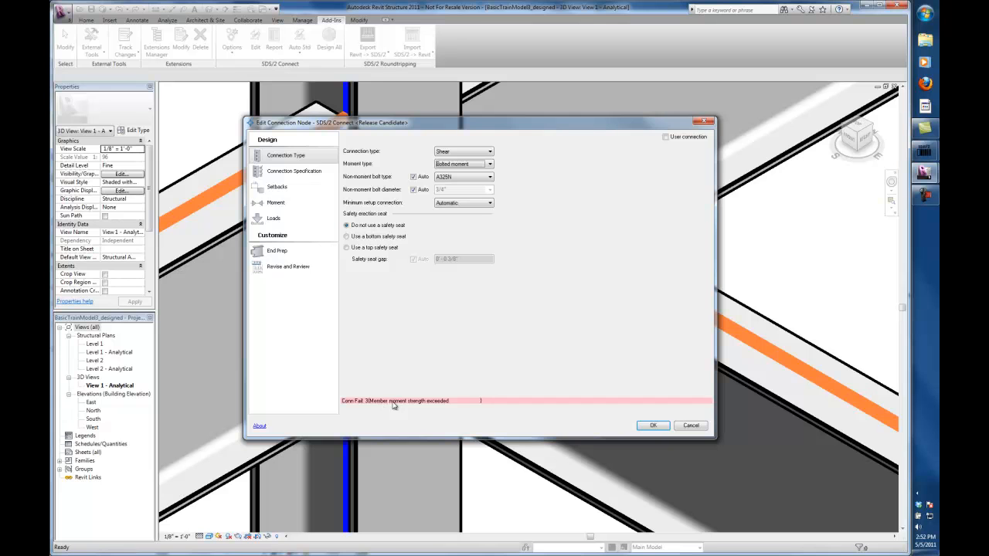
{"action": "left_click", "coordinate": [275, 218]}
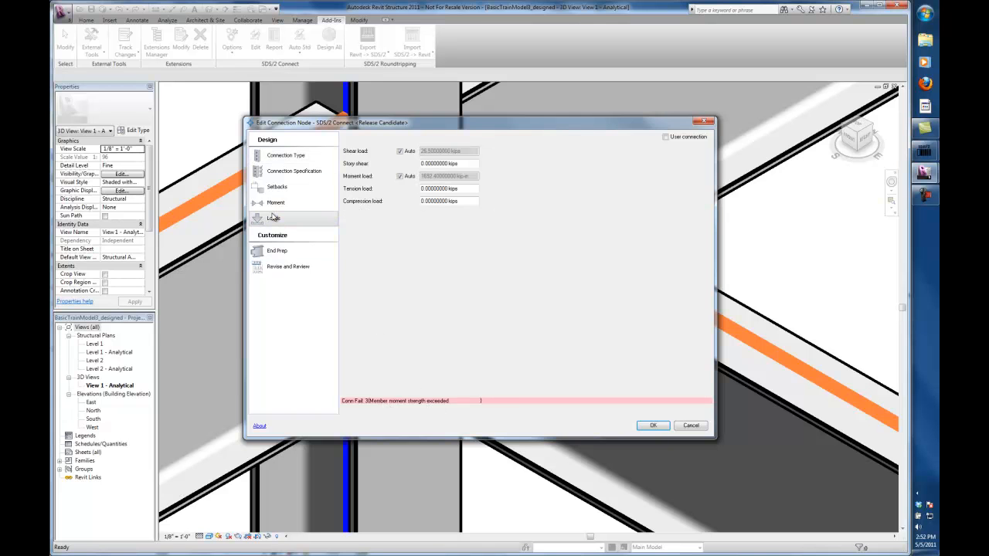
{"action": "left_click", "coordinate": [400, 176]}
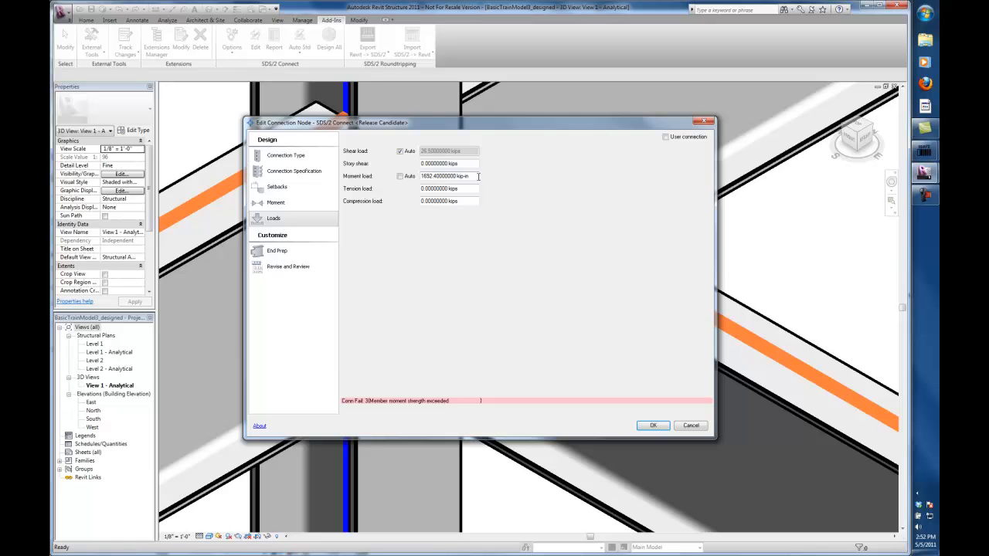
{"action": "left_click", "coordinate": [653, 425]}
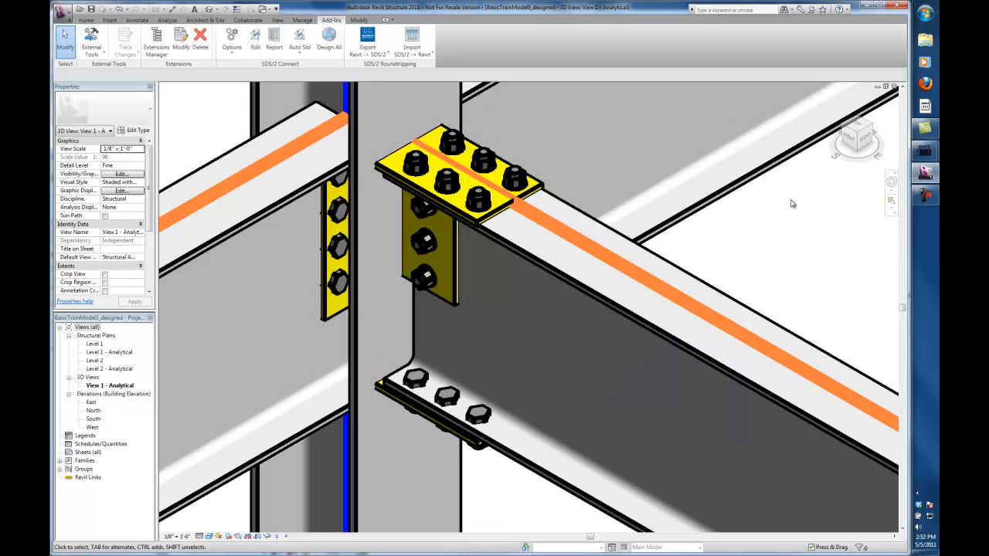
{"action": "mouse_move", "coordinate": [723, 213]}
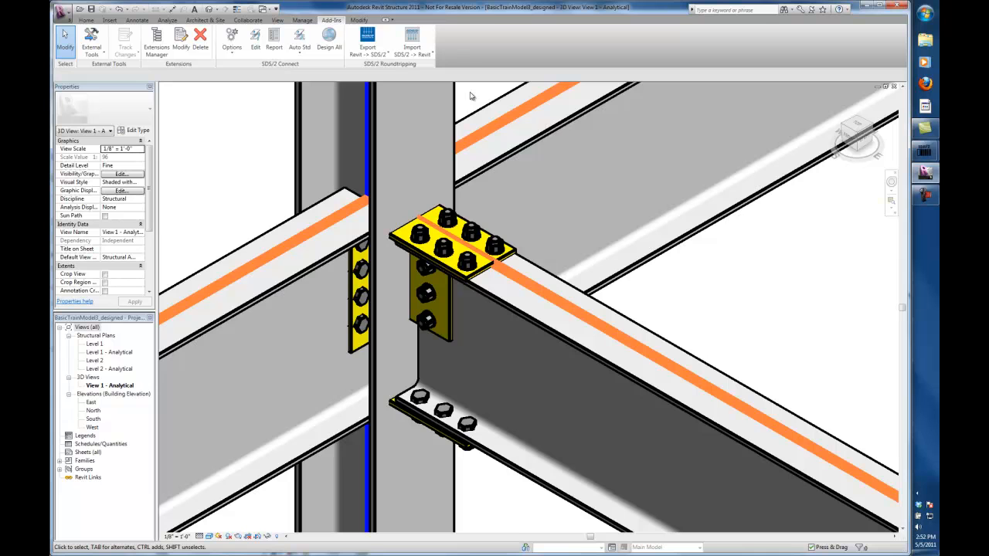
{"action": "mouse_move", "coordinate": [380, 108]}
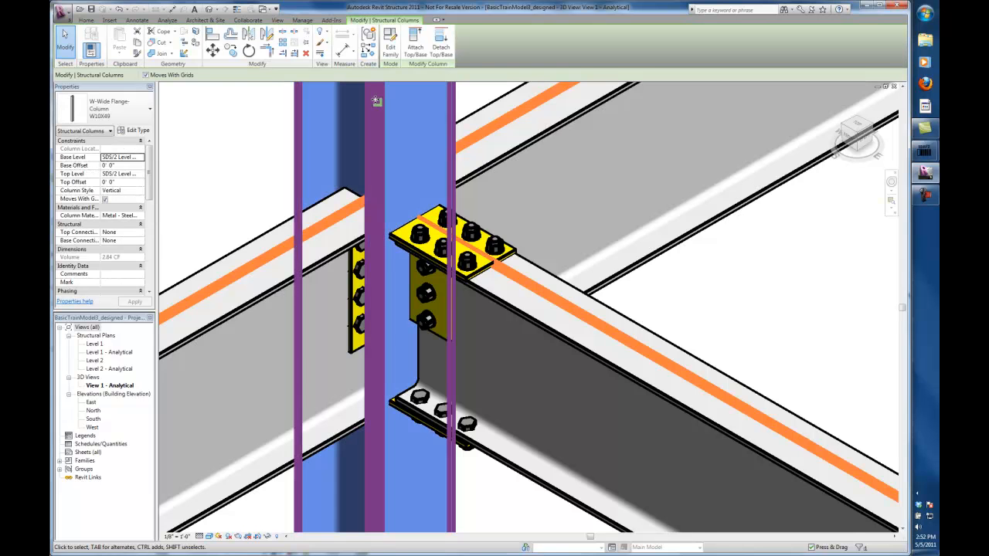
{"action": "mouse_move", "coordinate": [247, 49]}
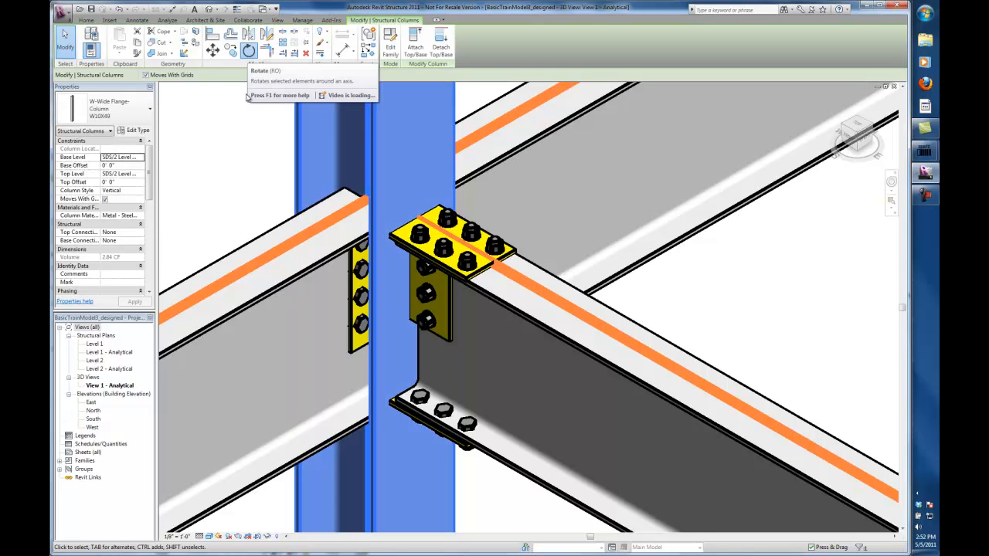
{"action": "left_click", "coordinate": [247, 49]}
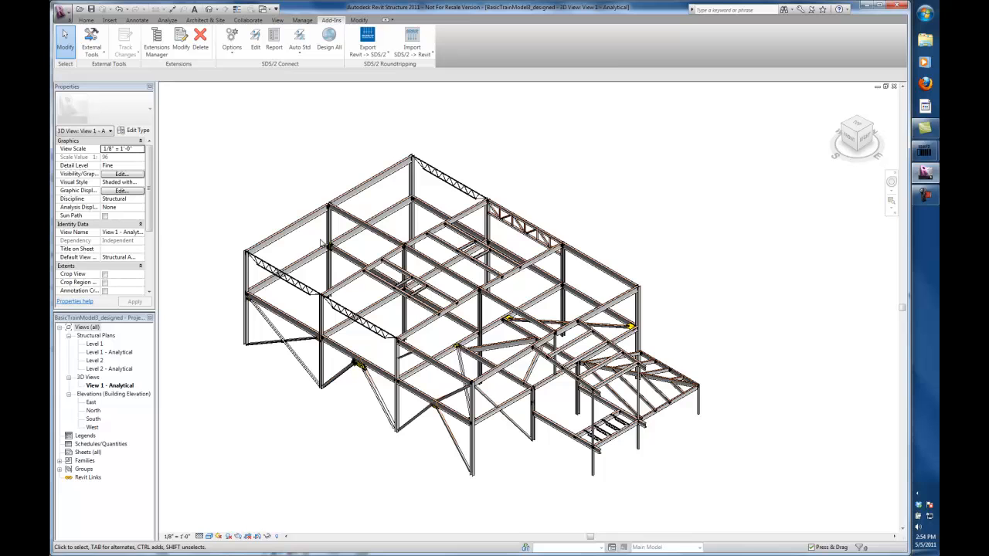
{"action": "mouse_move", "coordinate": [368, 40]}
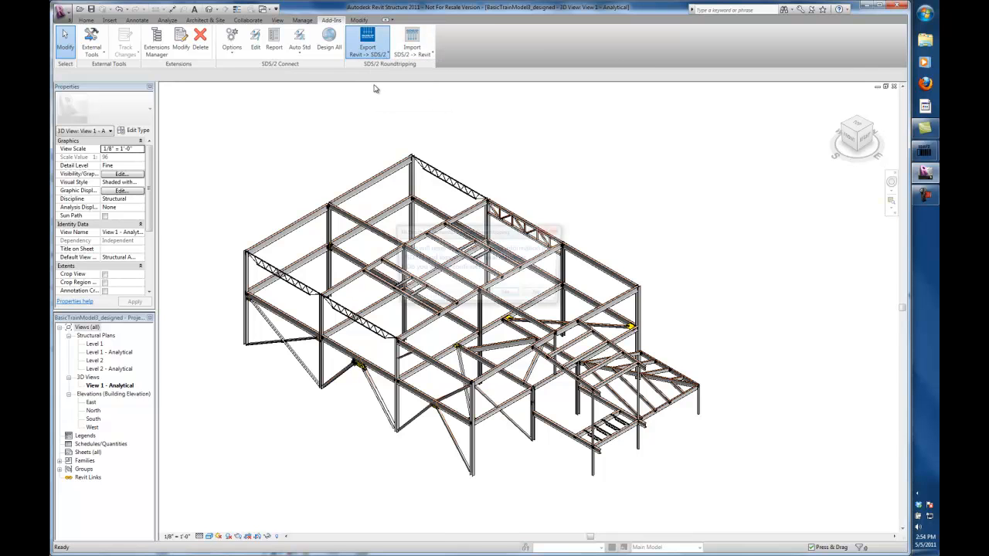
Step: Export the steel model to SDS2 as a file named RevitexporttoSDS on the Desktop
{"action": "left_click", "coordinate": [368, 43]}
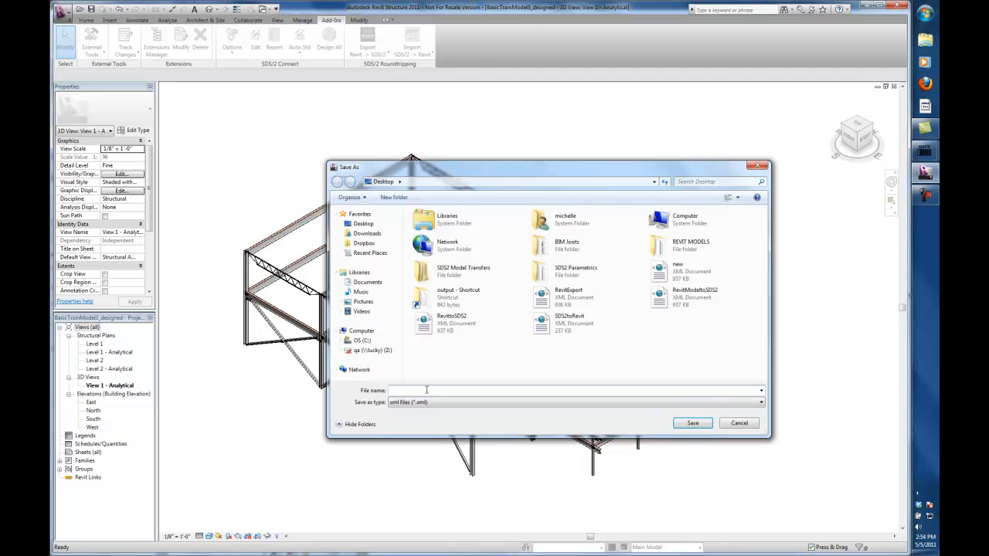
{"action": "type", "text": "RevitexporttoSDS"}
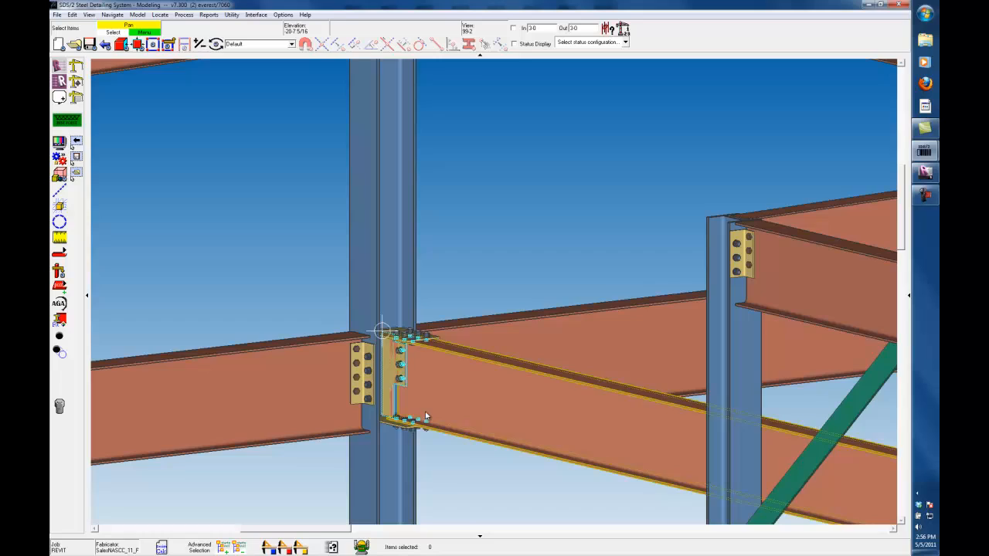
Step: In SDS2, switch the beam end's Input connection type from Auto standard to another type
{"action": "scroll", "scroll_direction": "down", "scroll_amount": 3}
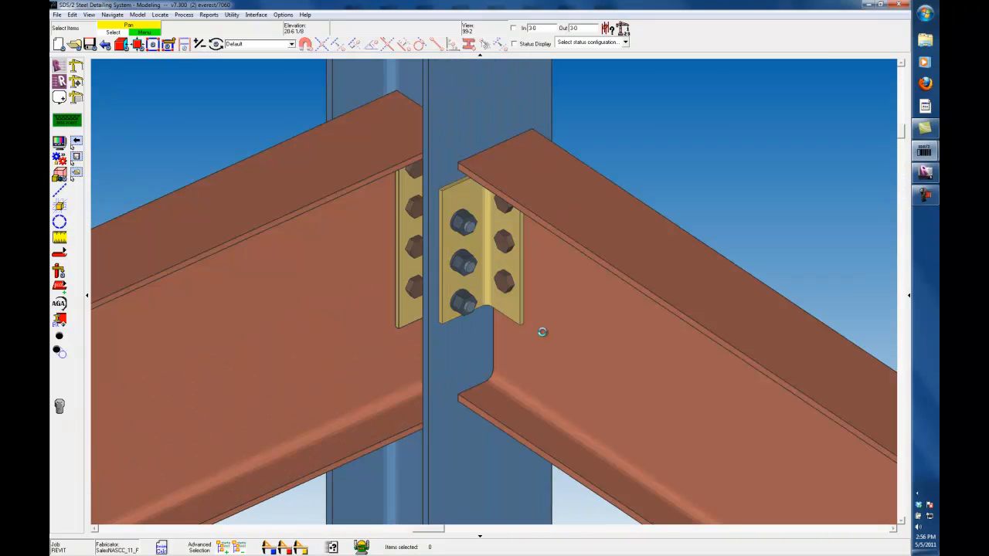
{"action": "left_click", "coordinate": [657, 348]}
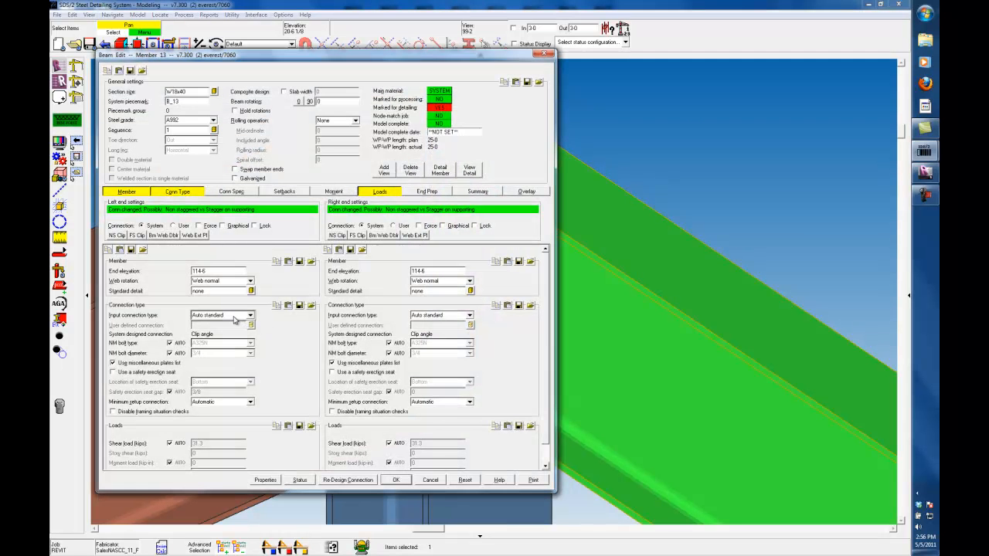
{"action": "left_click", "coordinate": [250, 315]}
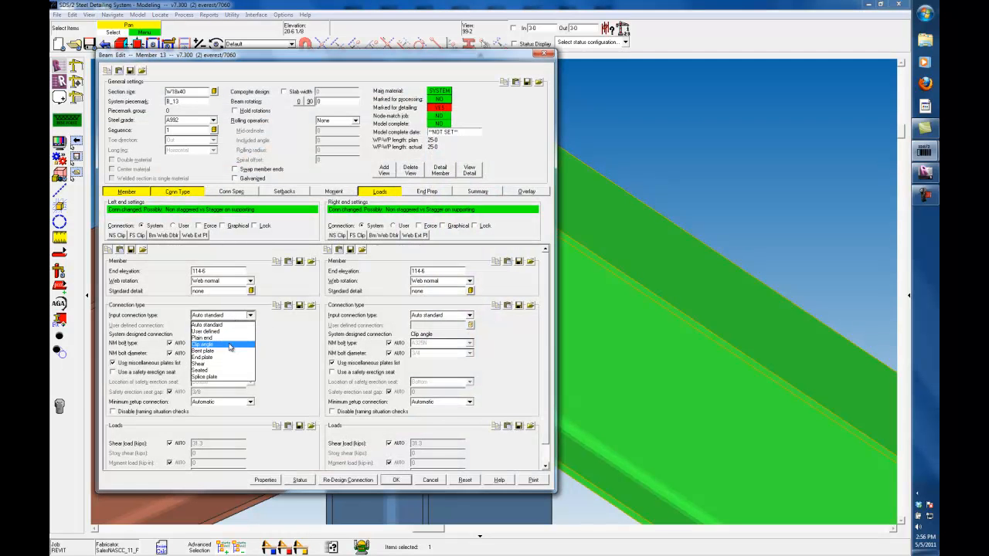
{"action": "left_click", "coordinate": [200, 364]}
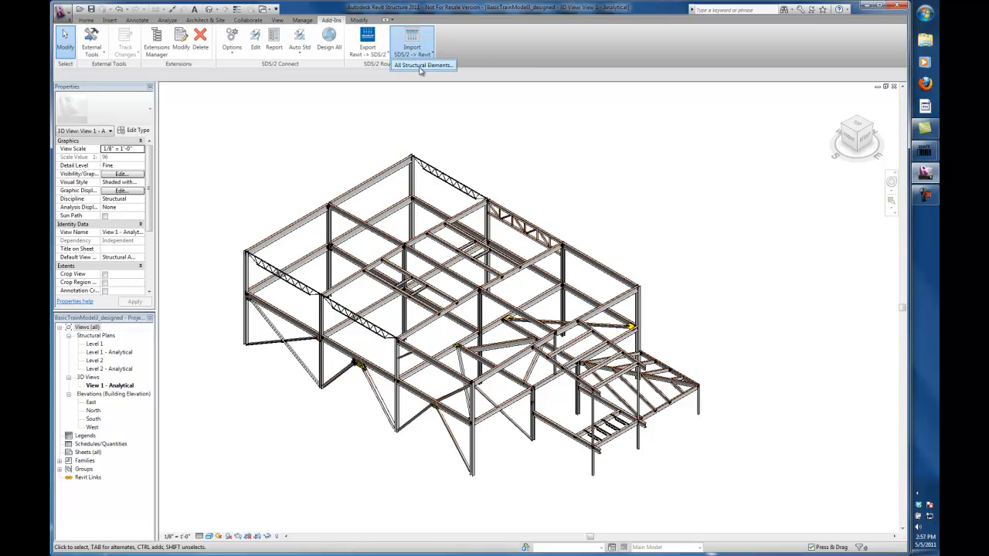
Step: Reimport All Structural Elements from the SDS2 export file, updating the bolted joint
{"action": "left_click", "coordinate": [422, 65]}
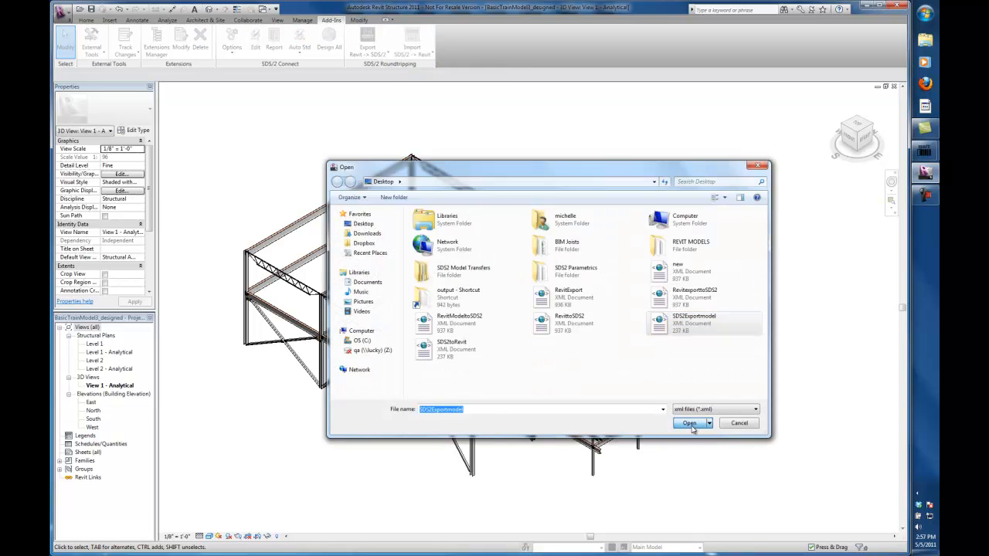
{"action": "left_click", "coordinate": [689, 423]}
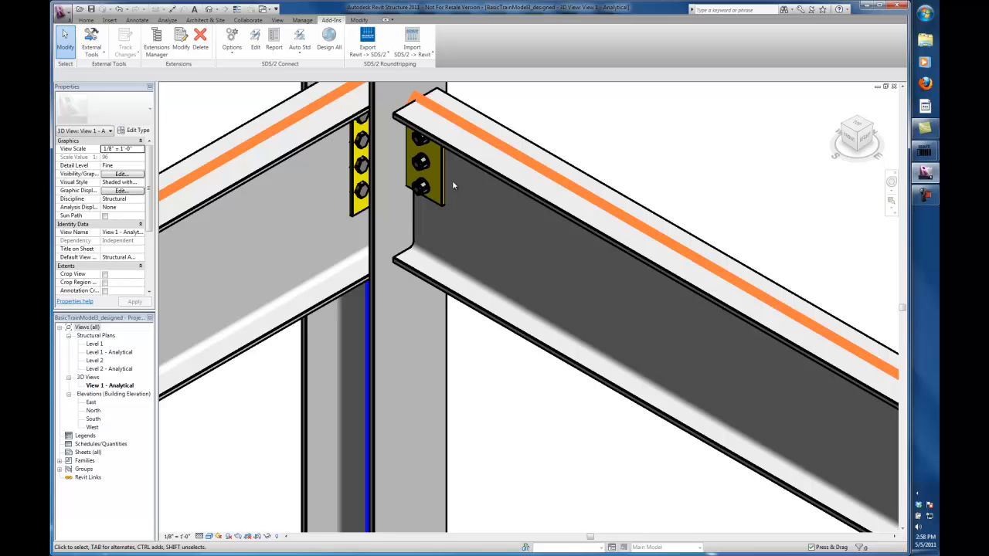
{"action": "mouse_move", "coordinate": [624, 74]}
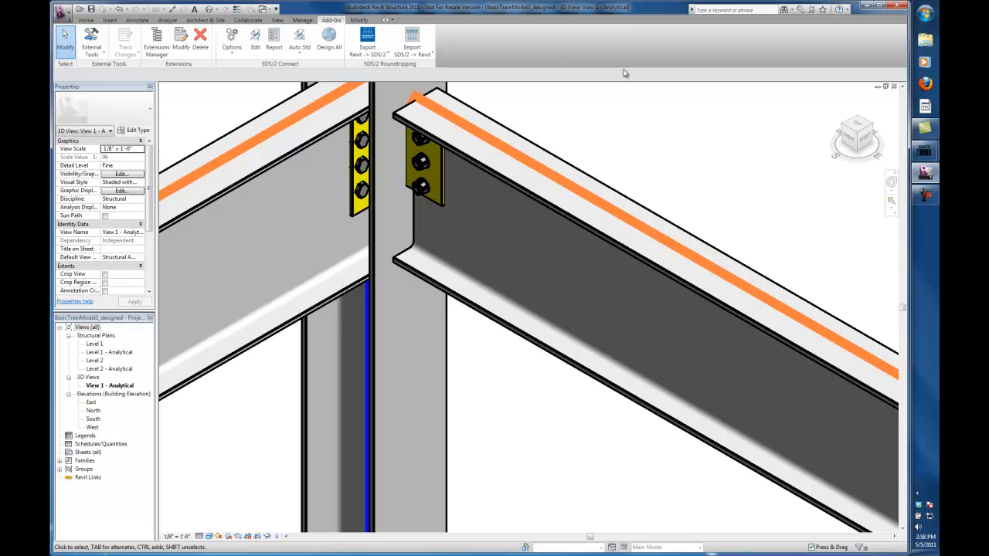
{"action": "mouse_move", "coordinate": [561, 118]}
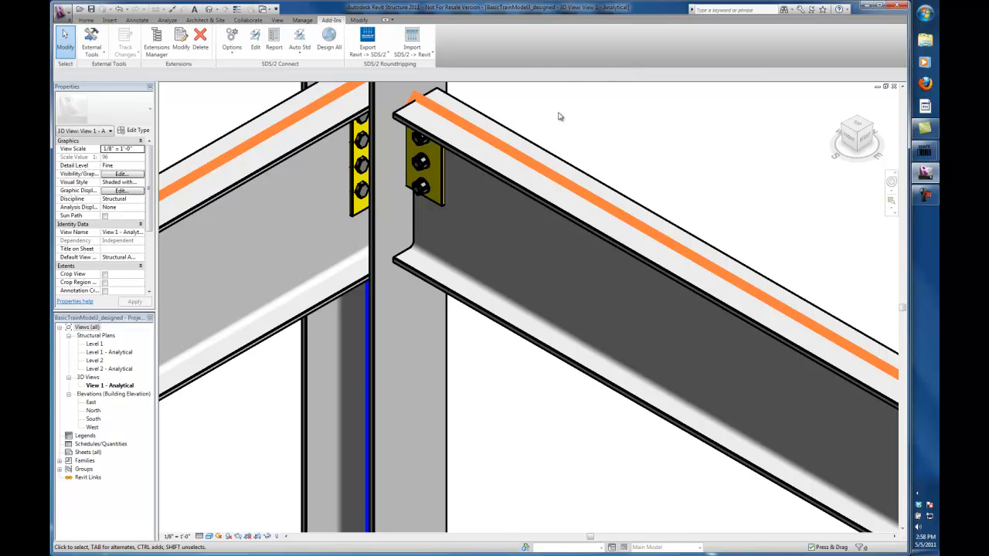